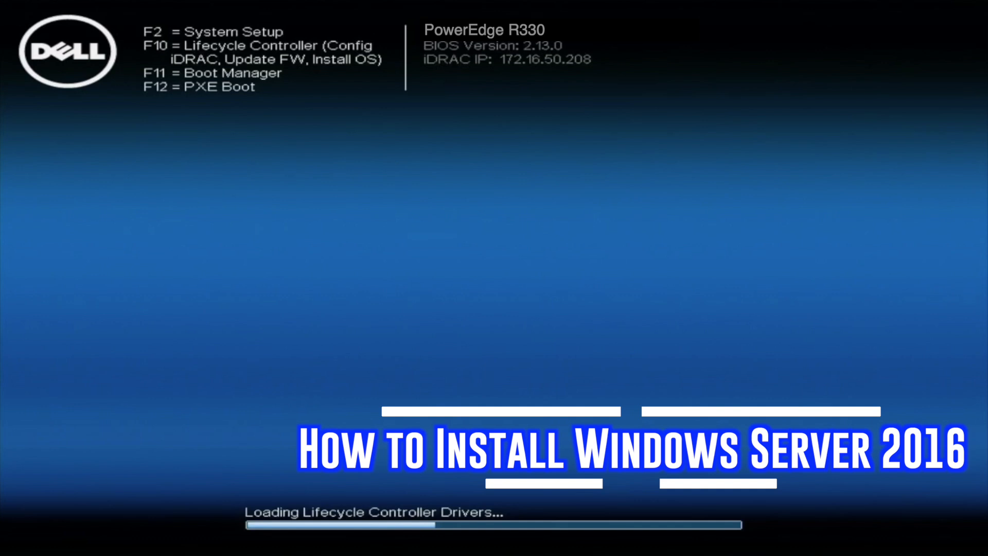
Enter the Dell Boot Manager with F11 during POST.
{"action": "key", "text": "F11"}
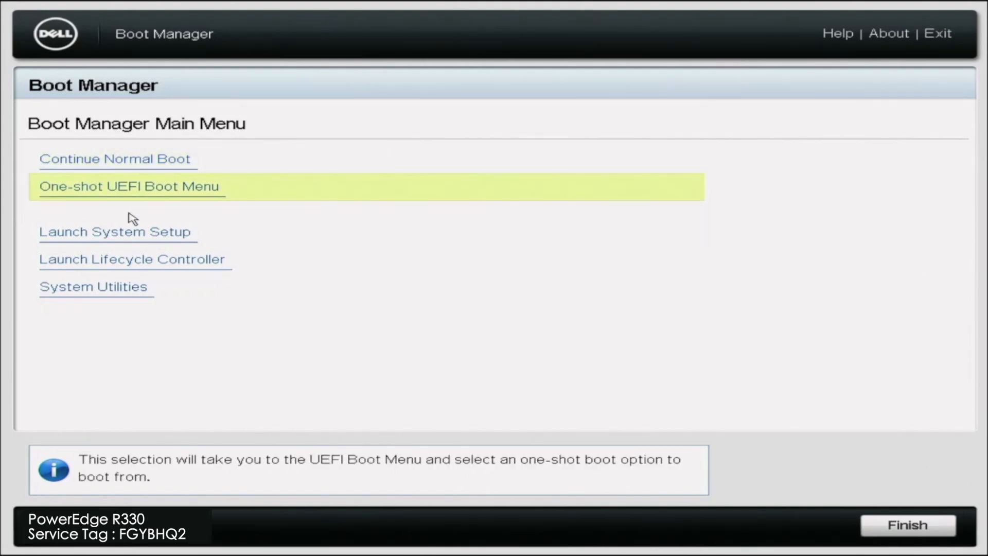
One-shot UEFI boot from 'Disk connected to front USB 2: Flash Disk' into Windows Setup.
{"action": "left_click", "coordinate": [129, 186]}
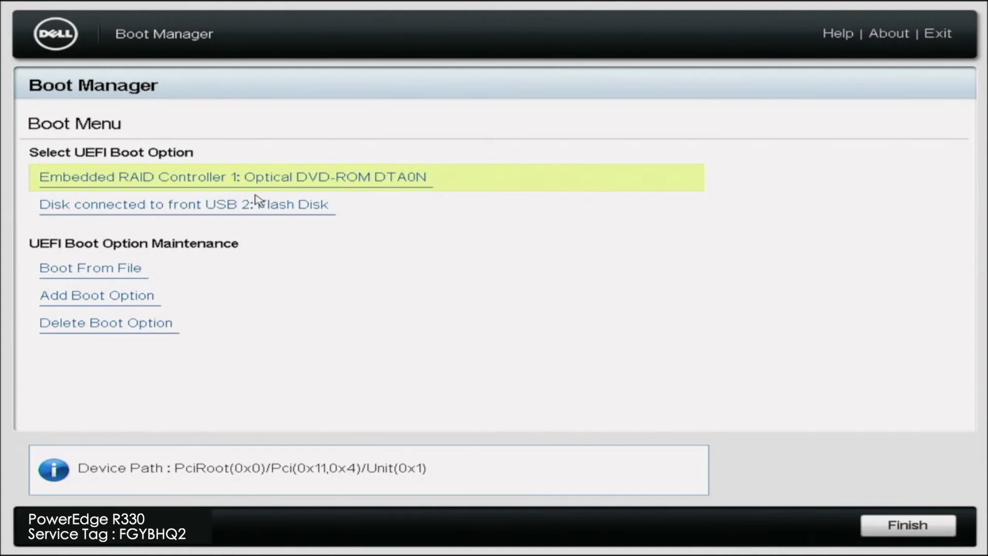
{"action": "left_click", "coordinate": [183, 204]}
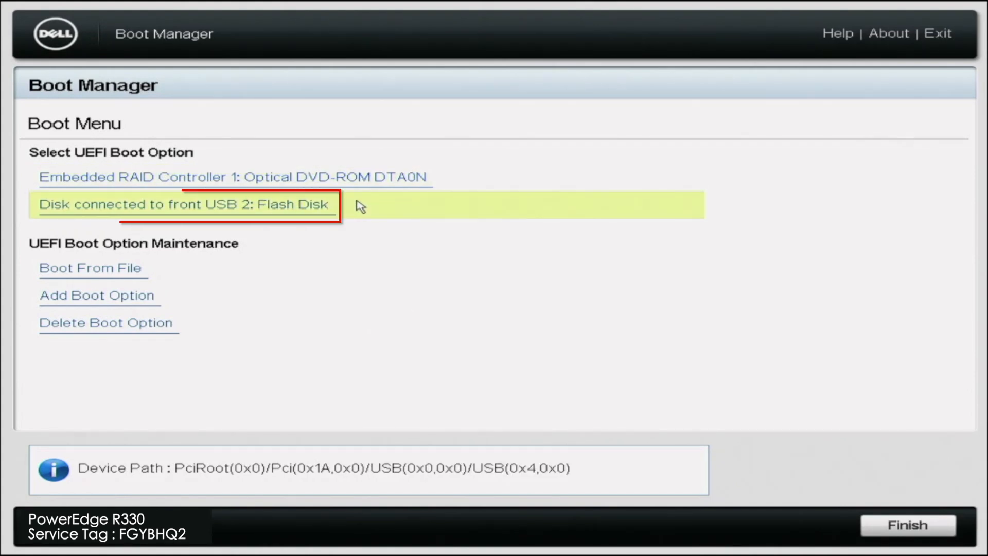
{"action": "left_click", "coordinate": [183, 203]}
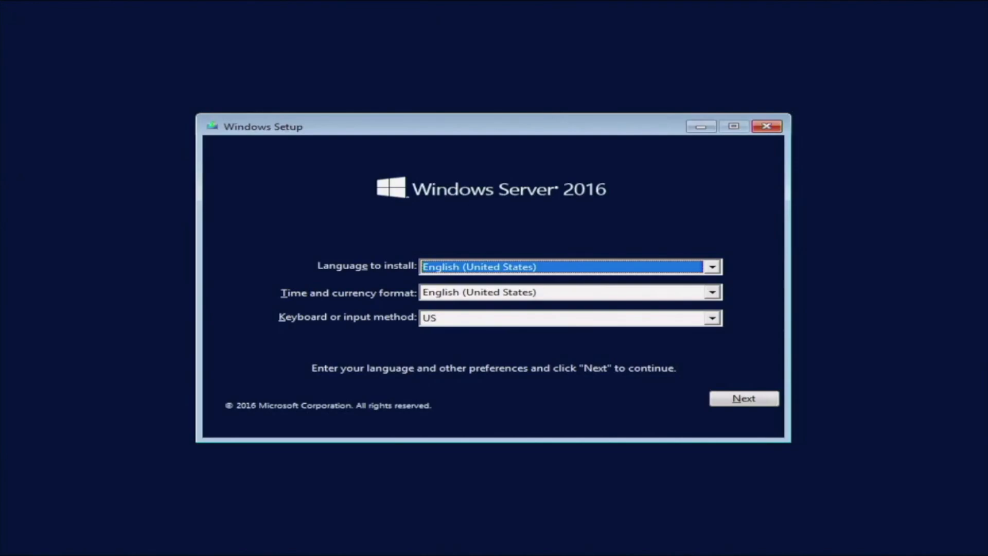
Keep English (United States), install now and select Standard Evaluation (Desktop Experience).
{"action": "left_click", "coordinate": [742, 398]}
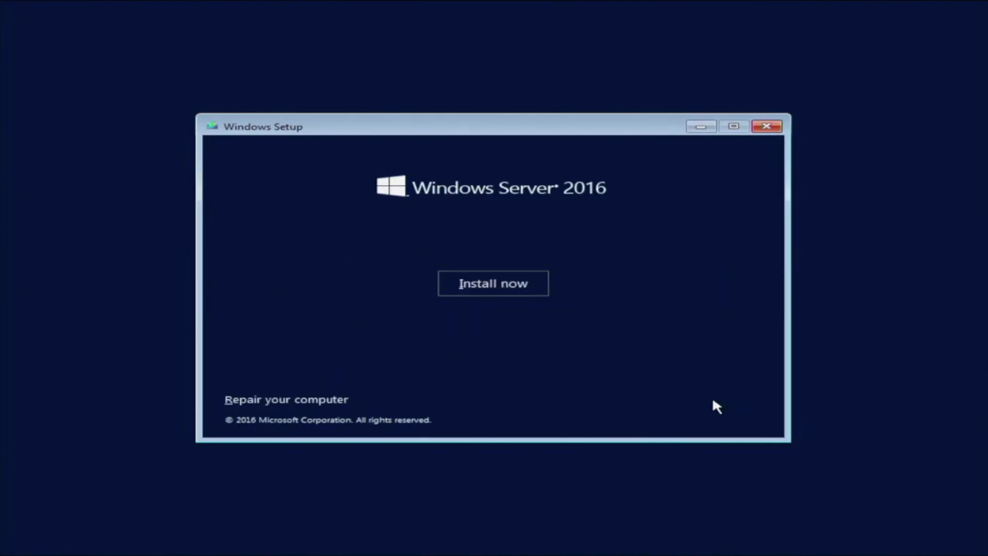
{"action": "left_click", "coordinate": [493, 283]}
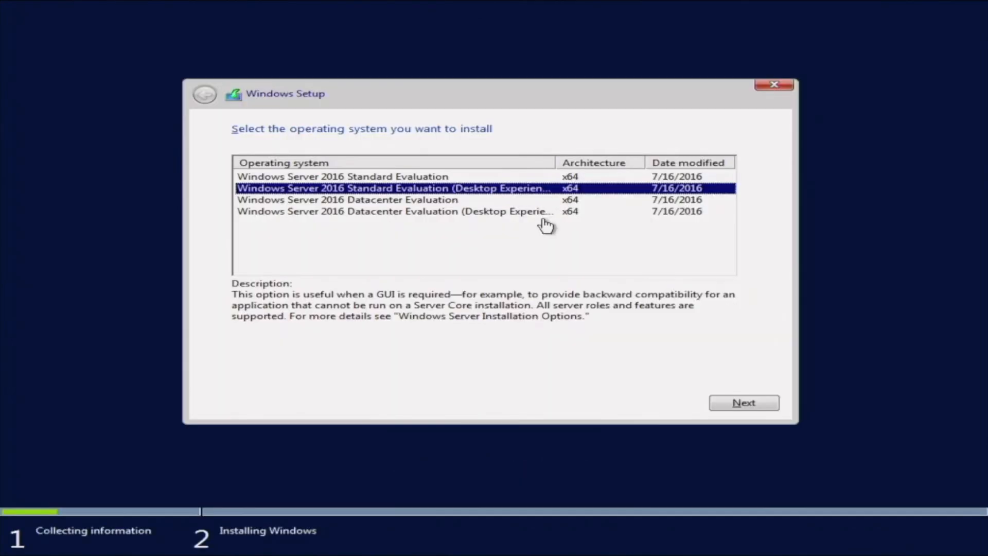
{"action": "mouse_move", "coordinate": [765, 422]}
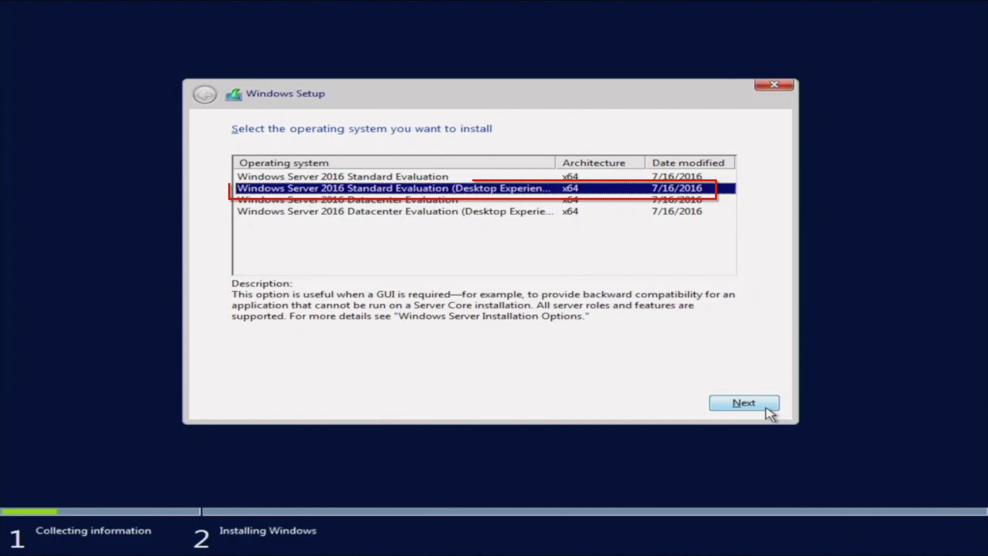
{"action": "left_click", "coordinate": [743, 402]}
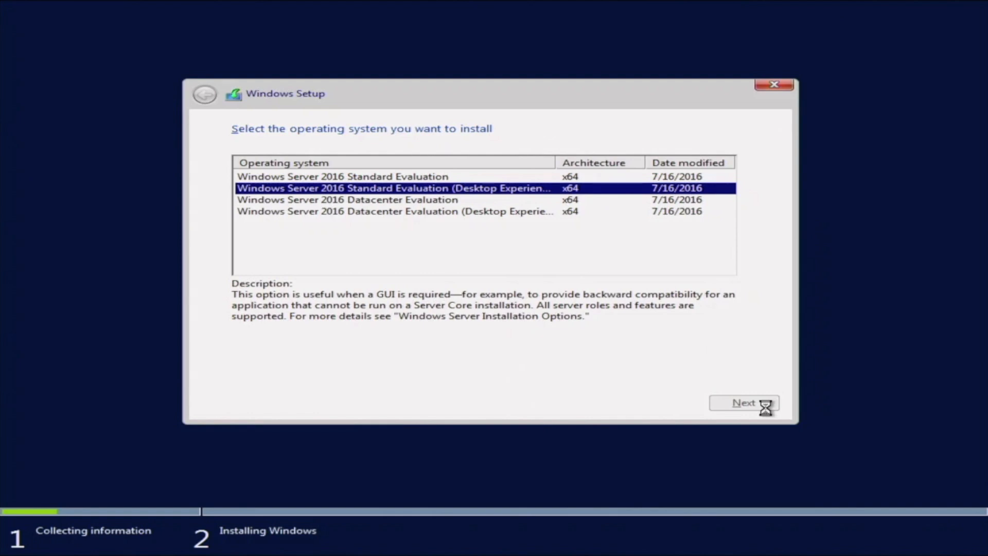
{"action": "left_click", "coordinate": [743, 402]}
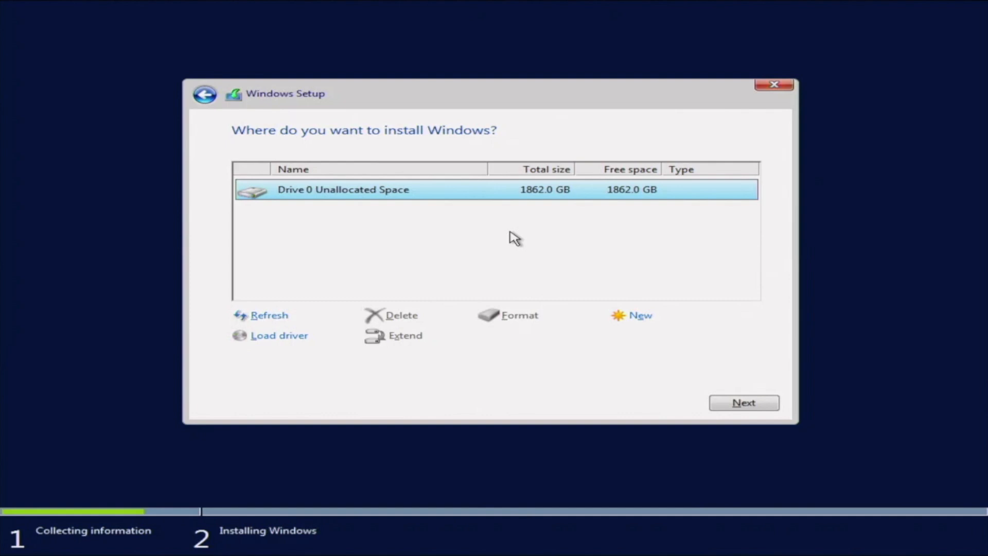
Install Windows onto Drive 0's 1862 GB unallocated space.
{"action": "left_click", "coordinate": [743, 402]}
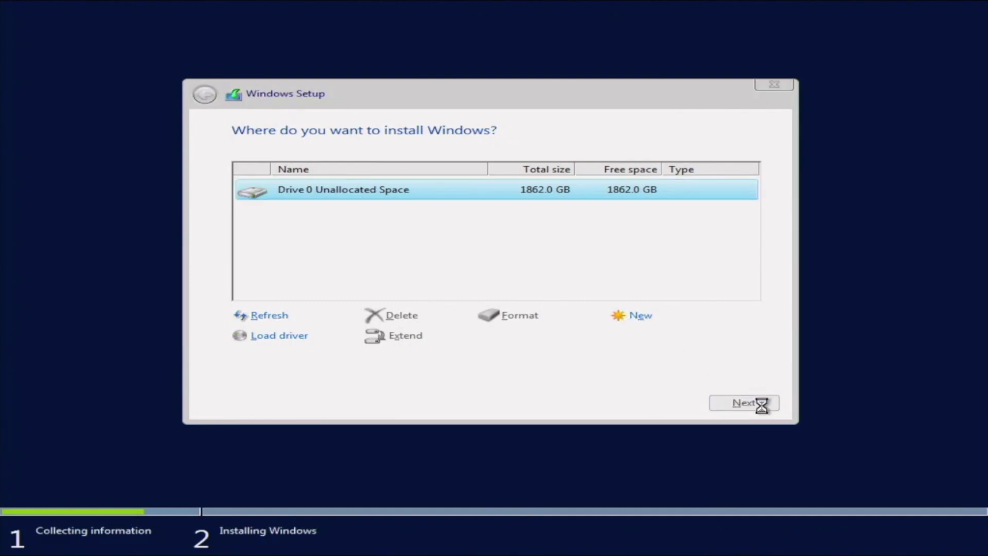
{"action": "left_click", "coordinate": [742, 402]}
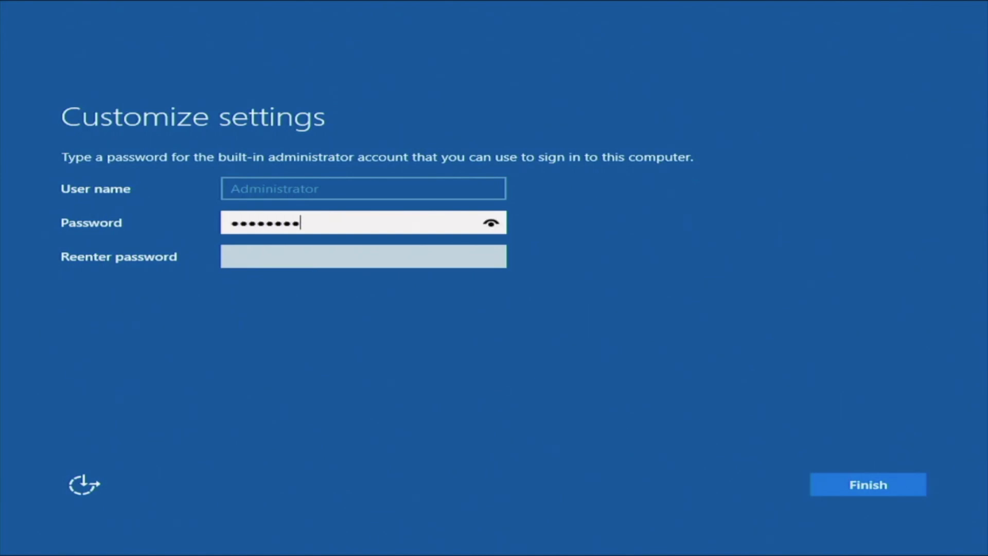
Confirm the Administrator password and finish the Customize settings page.
{"action": "left_click", "coordinate": [491, 222]}
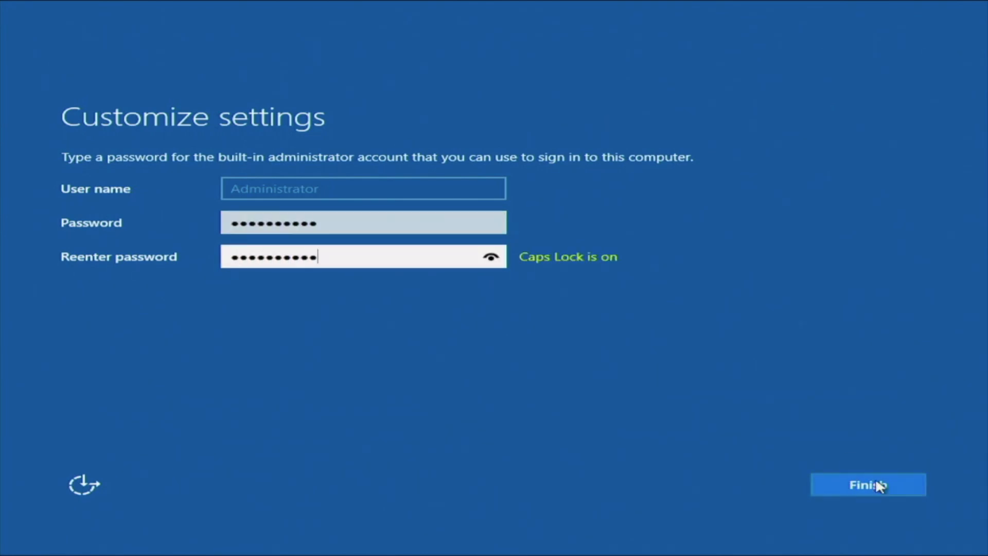
{"action": "left_click", "coordinate": [866, 483]}
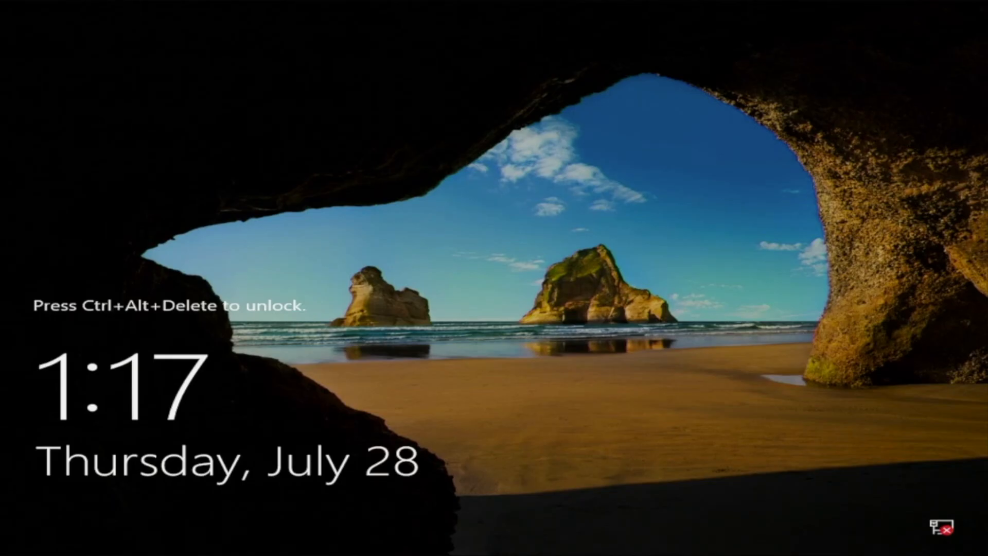
{"action": "mouse_move", "coordinate": [746, 405]}
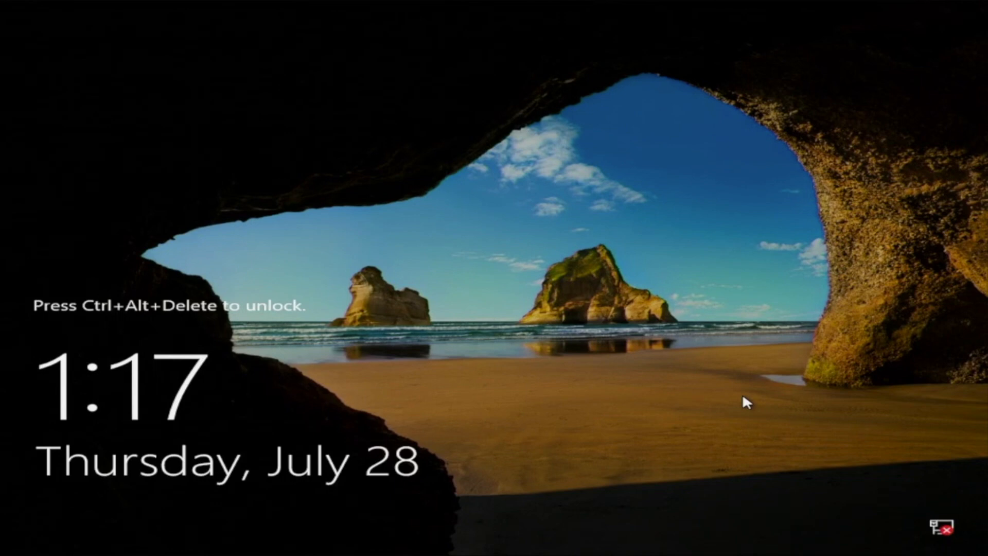
Unlock with Ctrl+Alt+Delete and sign in as Administrator with the password.
{"action": "key", "text": "ctrl+alt+delete"}
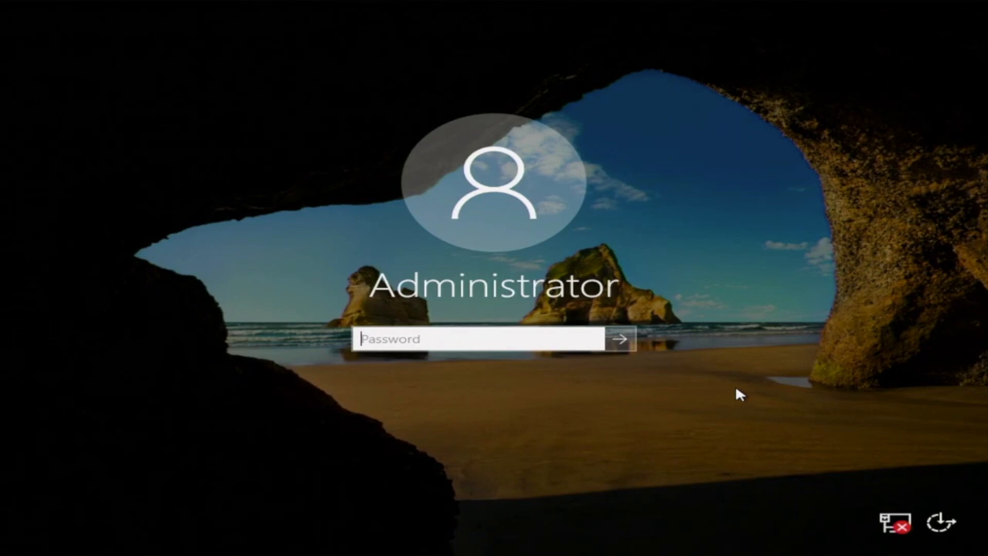
{"action": "type", "text": "password"}
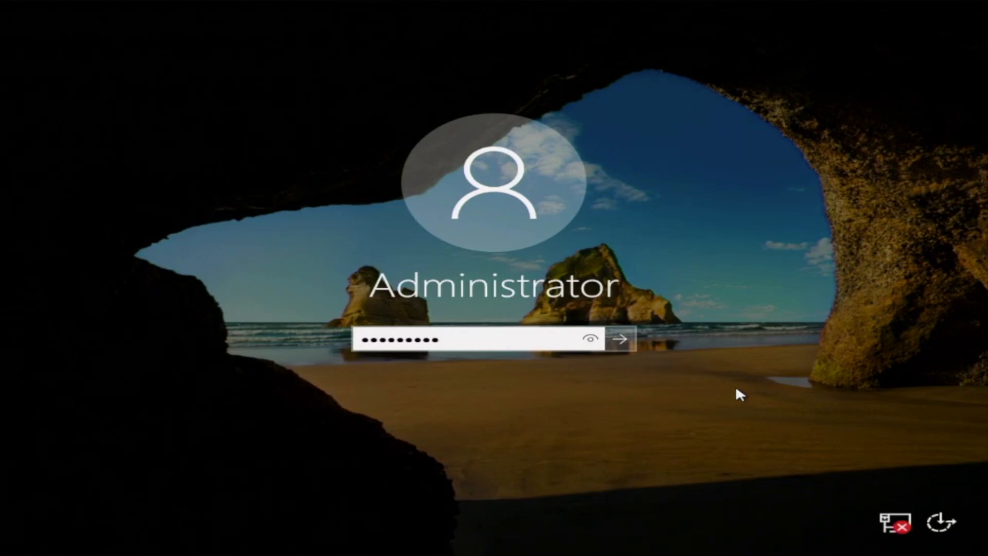
{"action": "left_click", "coordinate": [619, 338]}
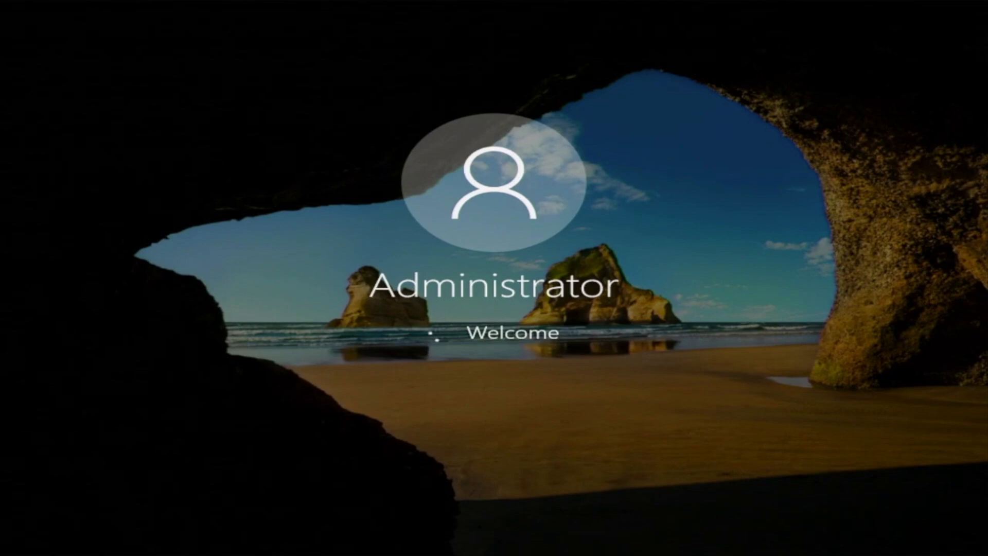